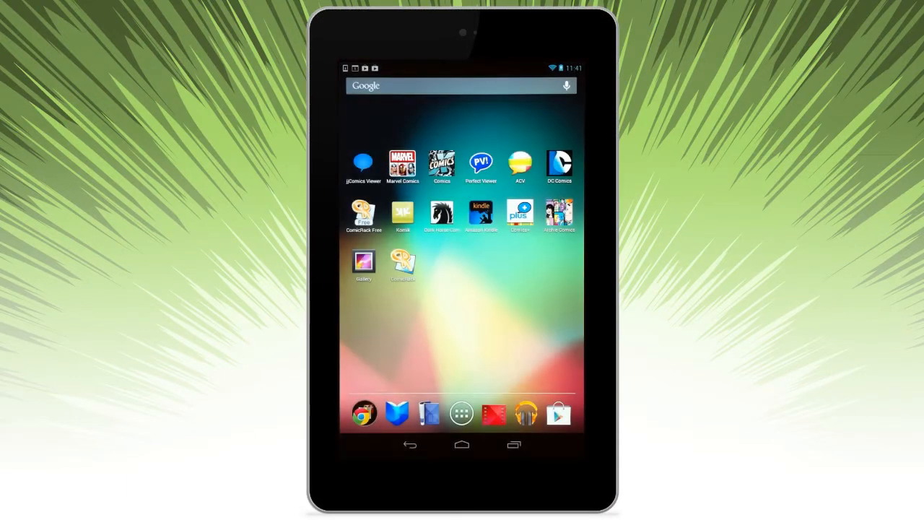
# Launch Perfect Viewer from the home screen and dismiss the version notice to reach Quick setup
pyautogui.click(481, 162)
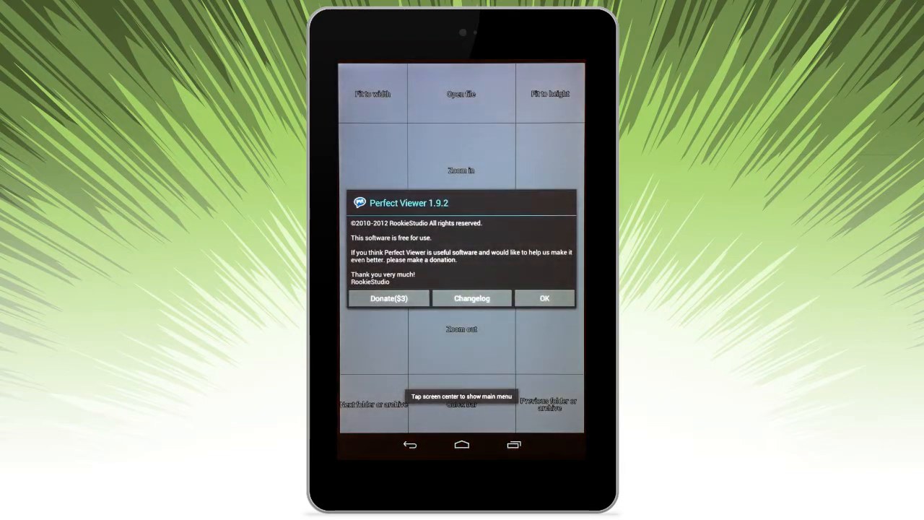
pyautogui.click(545, 299)
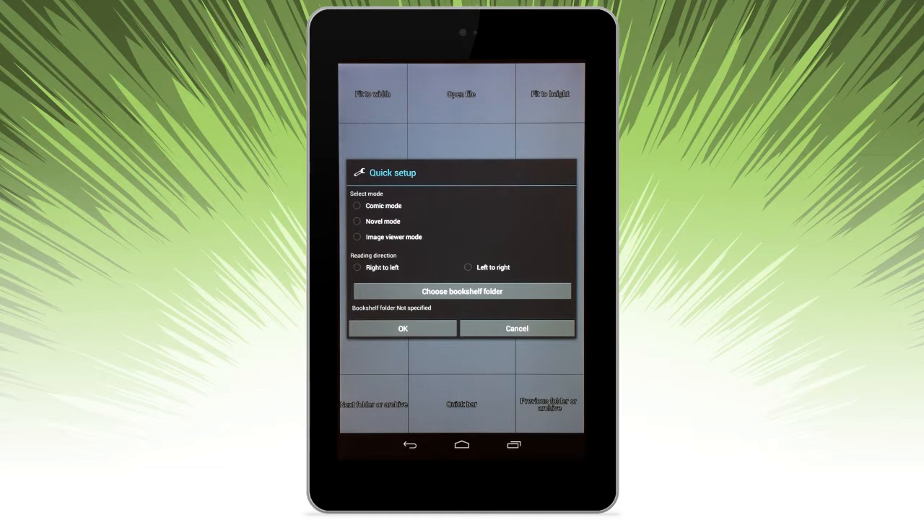
# Choose Comic mode, Left to right reading and the Comics folder as bookshelf, then confirm Quick setup
pyautogui.click(357, 205)
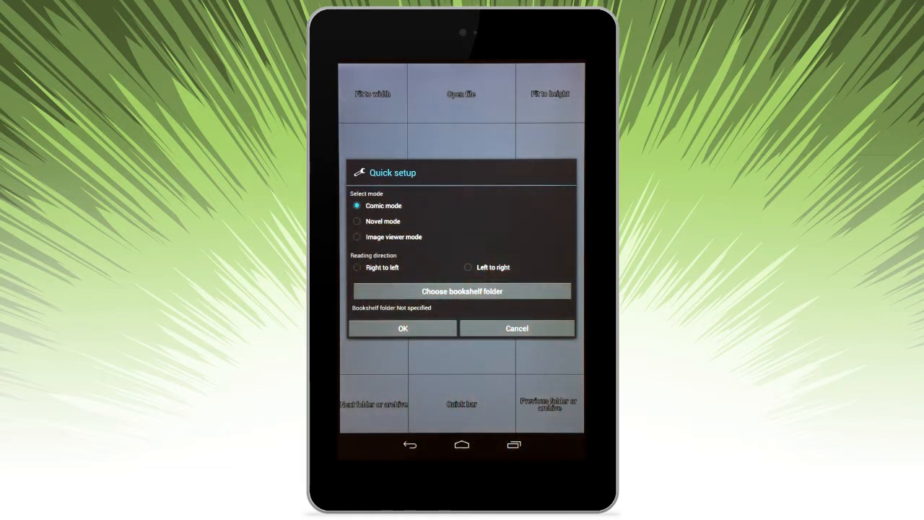
pyautogui.click(468, 267)
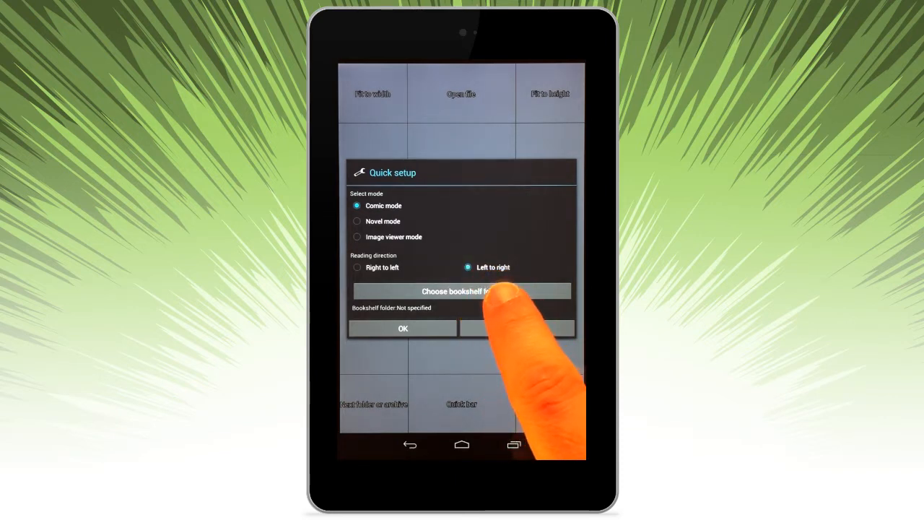
pyautogui.click(462, 291)
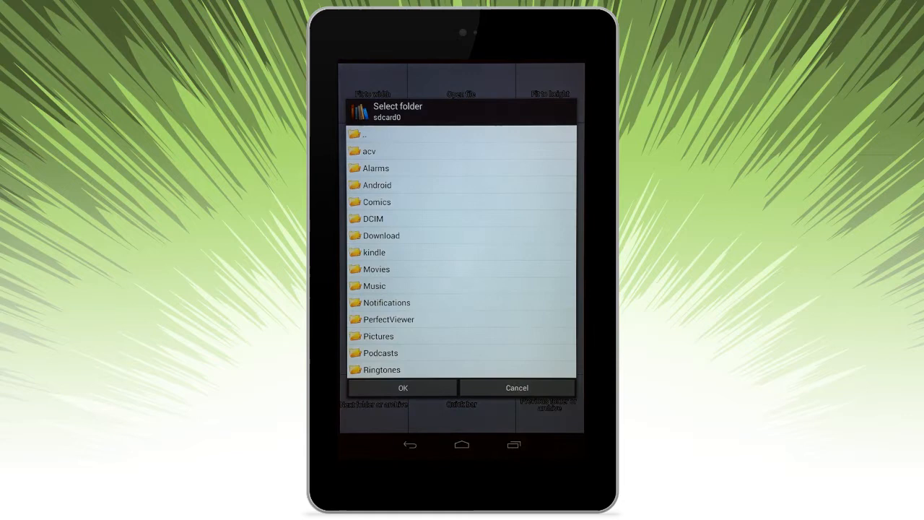
pyautogui.click(376, 202)
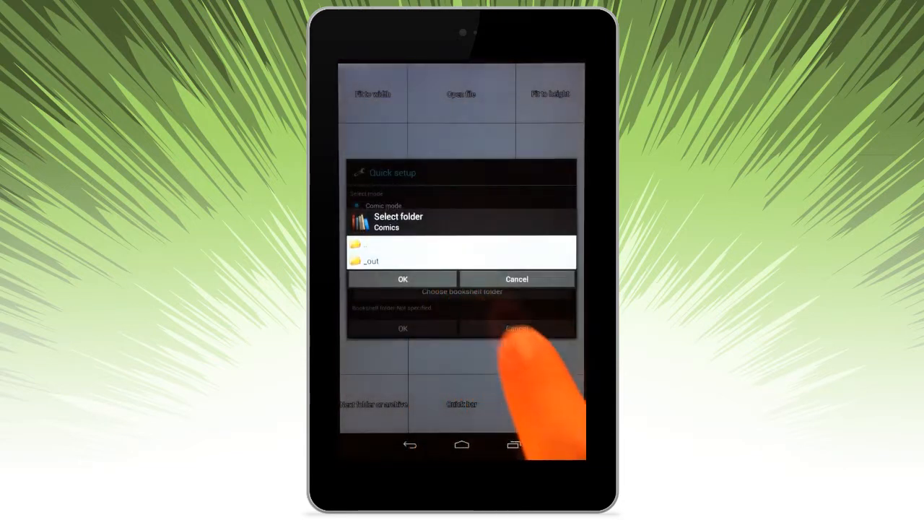
pyautogui.click(402, 279)
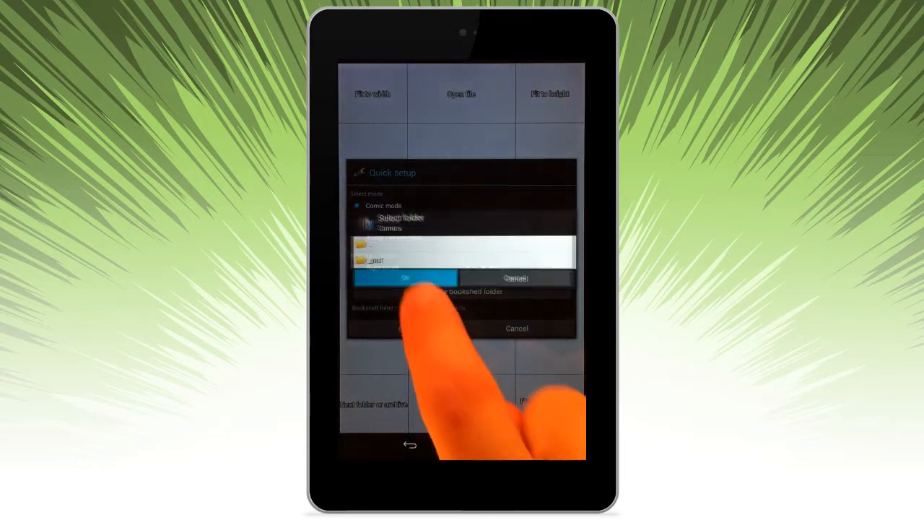
pyautogui.click(403, 277)
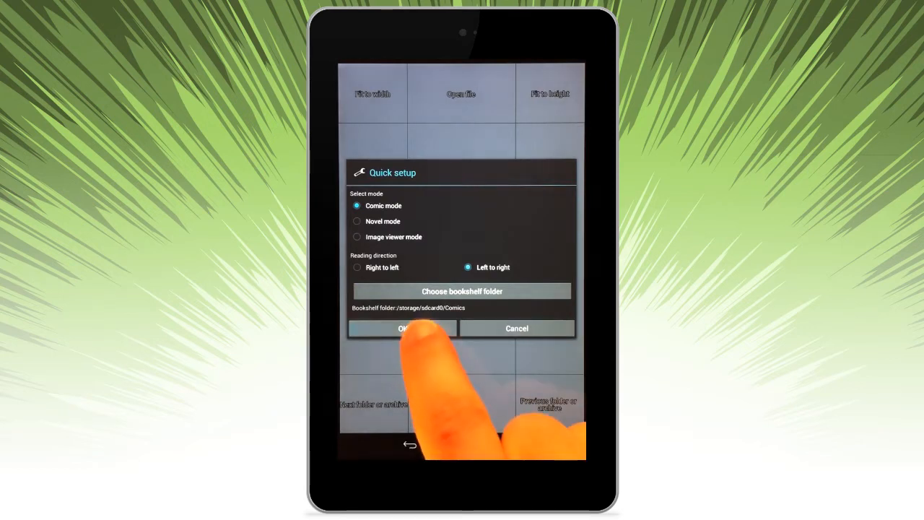
pyautogui.click(402, 328)
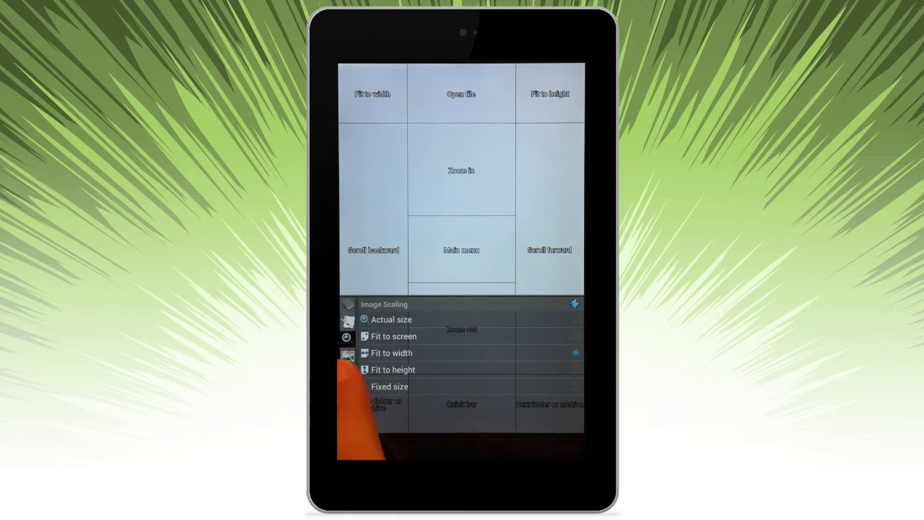
# From the Main menu category go to My bookshelf showing the Comics folder covers
pyautogui.click(347, 355)
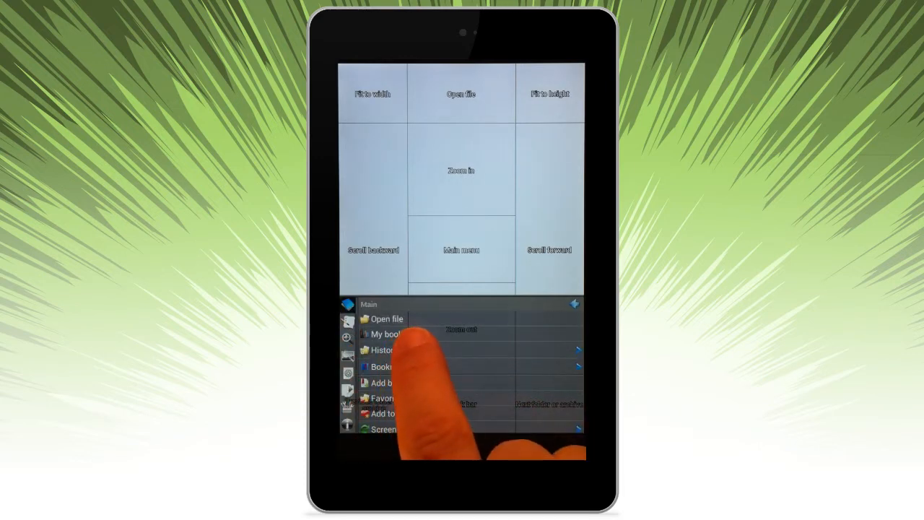
pyautogui.click(384, 333)
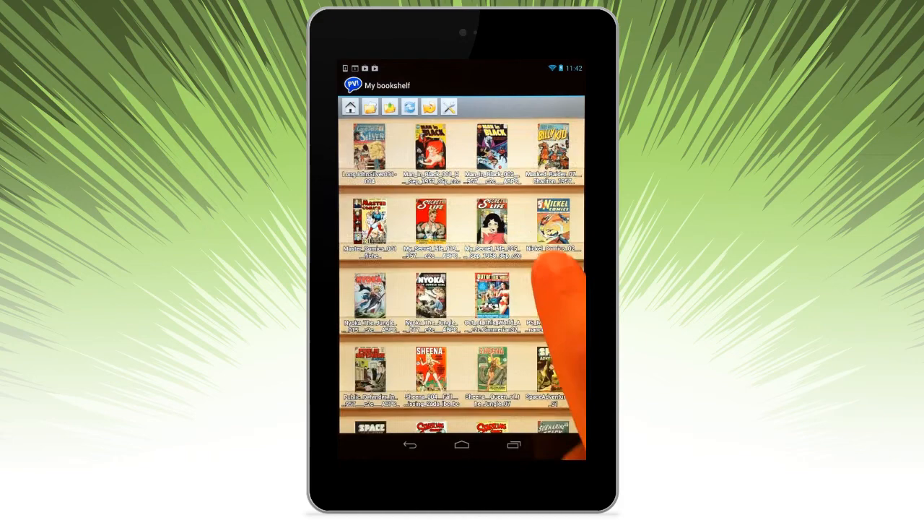
# Scroll the bookshelf to browse other covers, including the _out folder and Black Cat issues
pyautogui.scroll(-3)
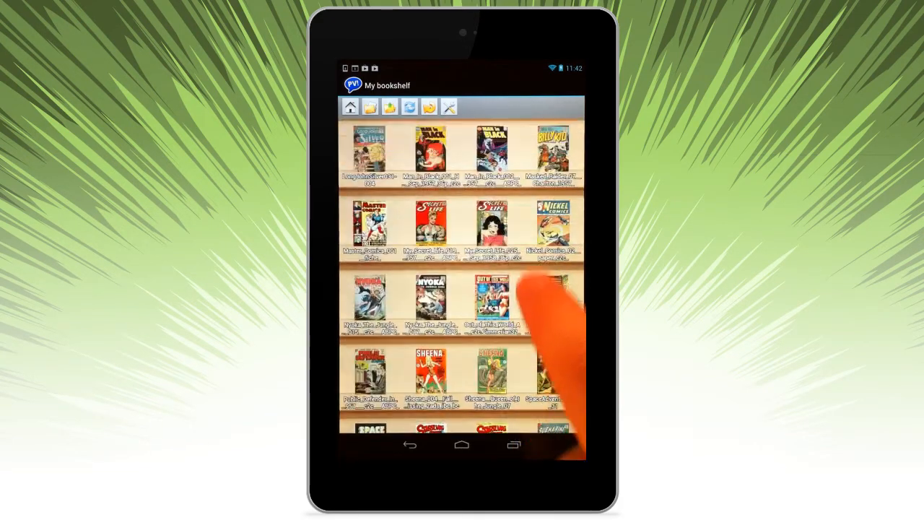
pyautogui.scroll(3)
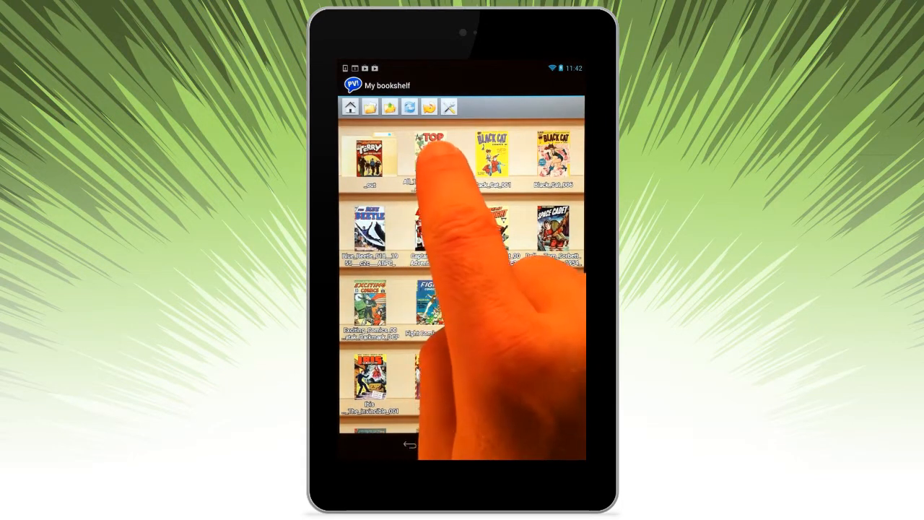
# Open a comic from the bookshelf onto an illustrated page
pyautogui.click(431, 155)
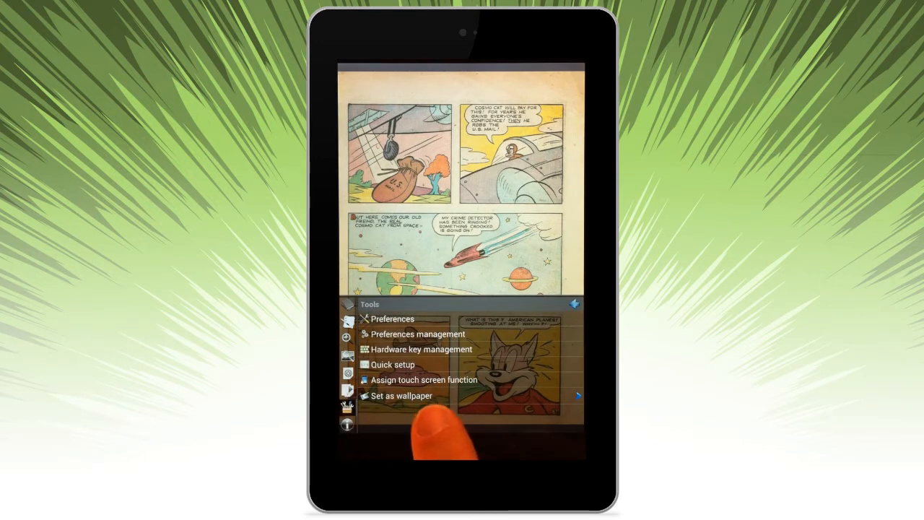
# View Preferences and File Manager Settings, then back out to the comic page
pyautogui.click(392, 318)
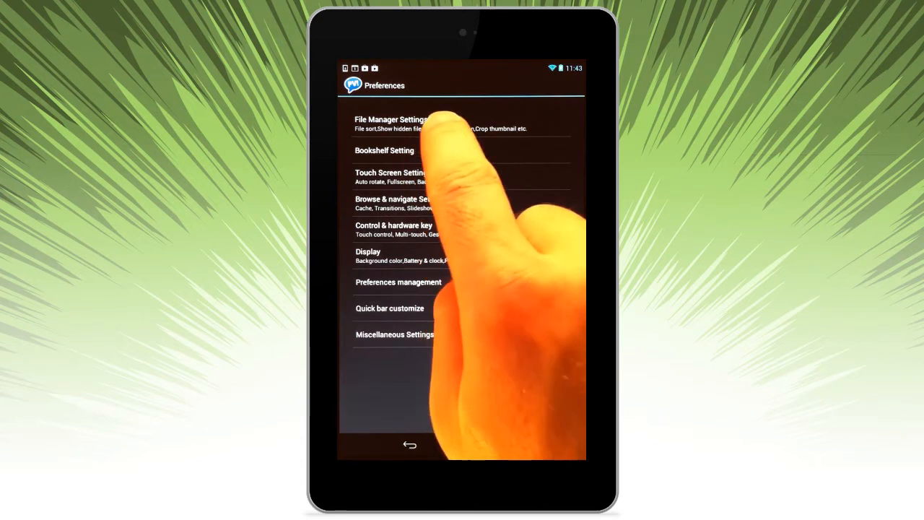
pyautogui.click(392, 123)
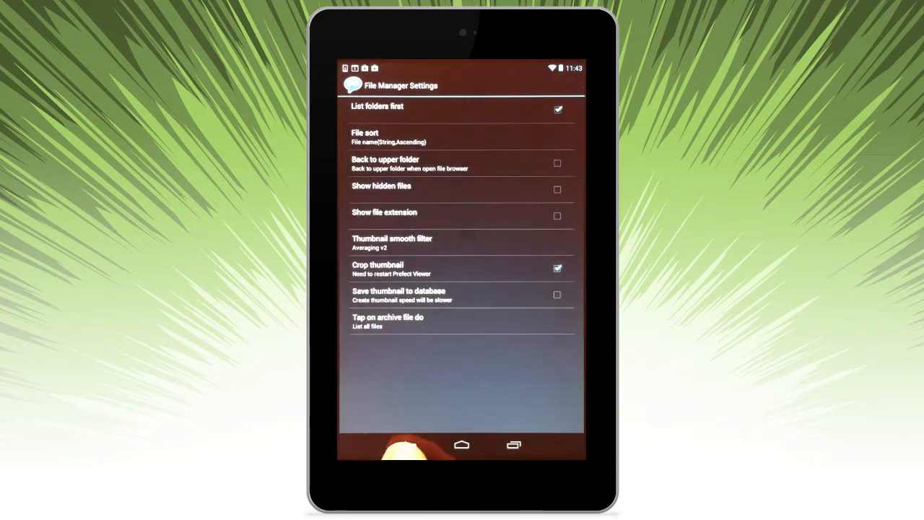
pyautogui.click(409, 444)
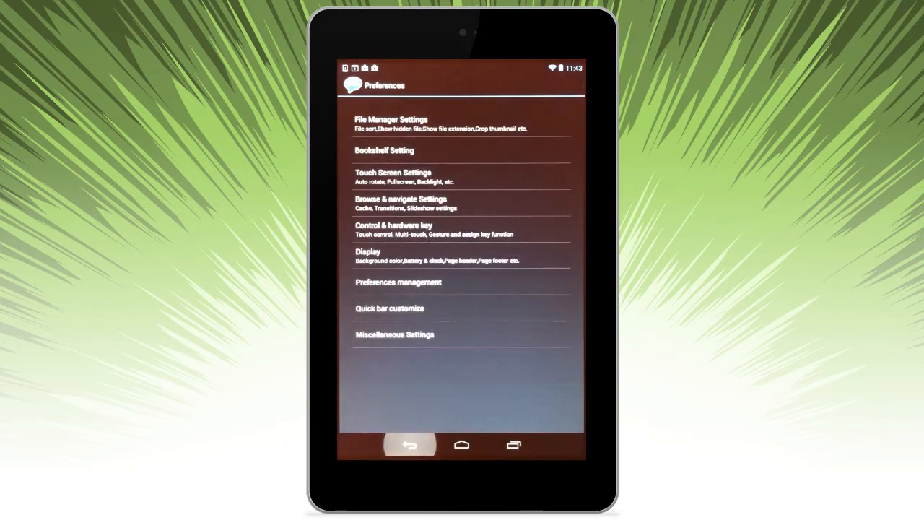
pyautogui.click(409, 444)
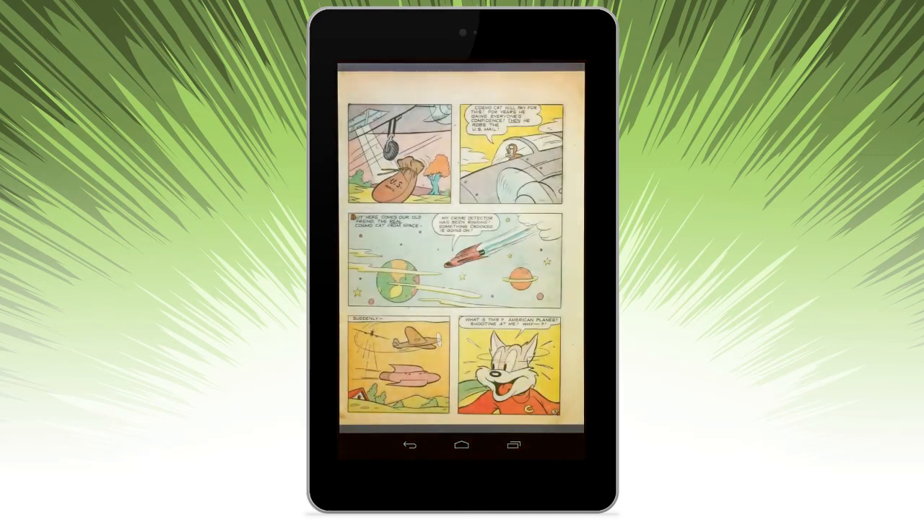